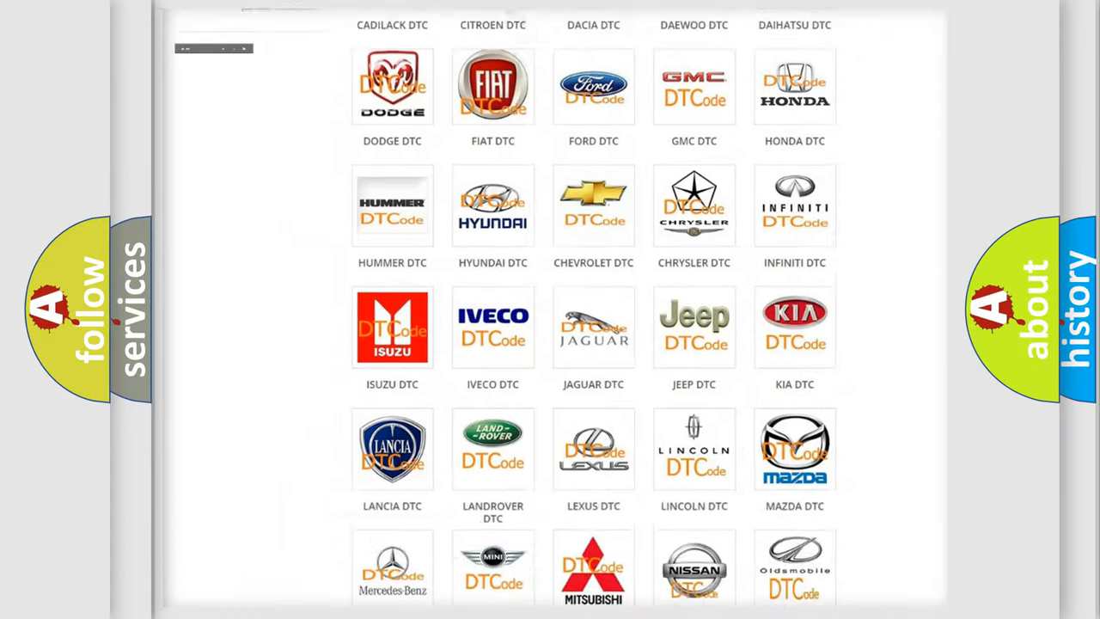
{"action": "scroll", "scroll_direction": "up", "scroll_amount": 3}
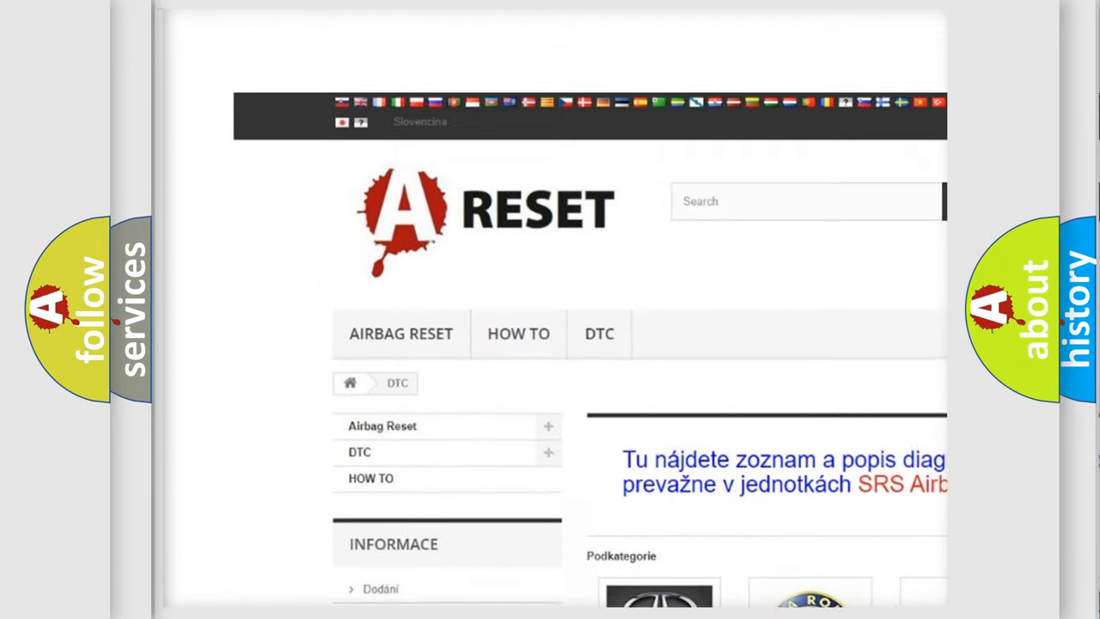
{"action": "scroll", "scroll_direction": "up", "scroll_amount": 3}
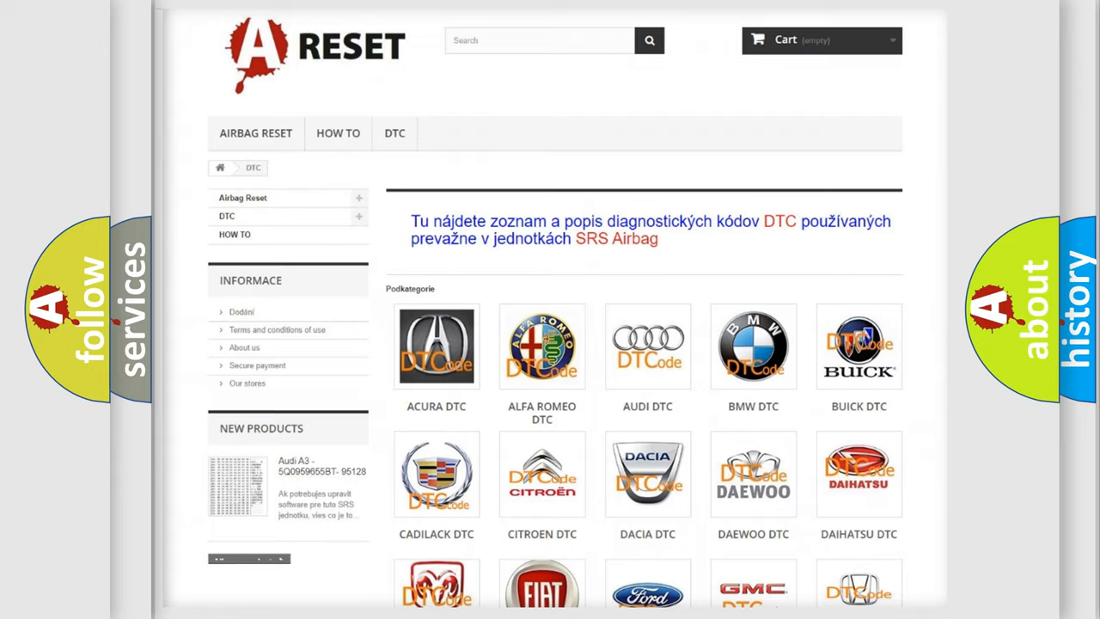